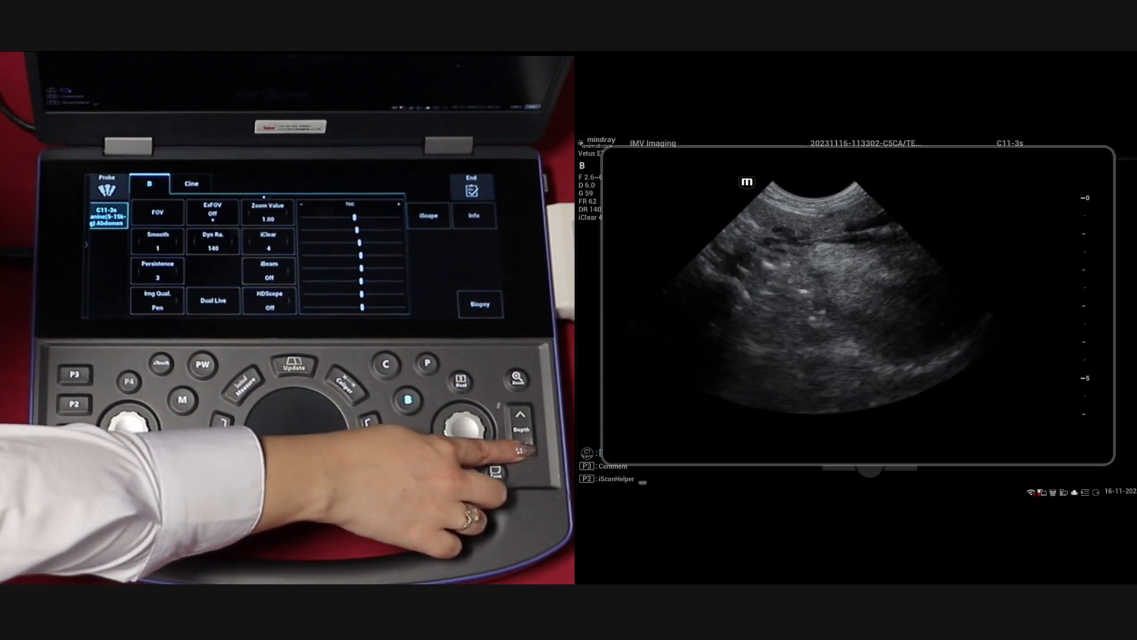
- Raise, lower and fine-tune the canine abdomen scan depth, settling at 7 cm
left_click(521, 432)
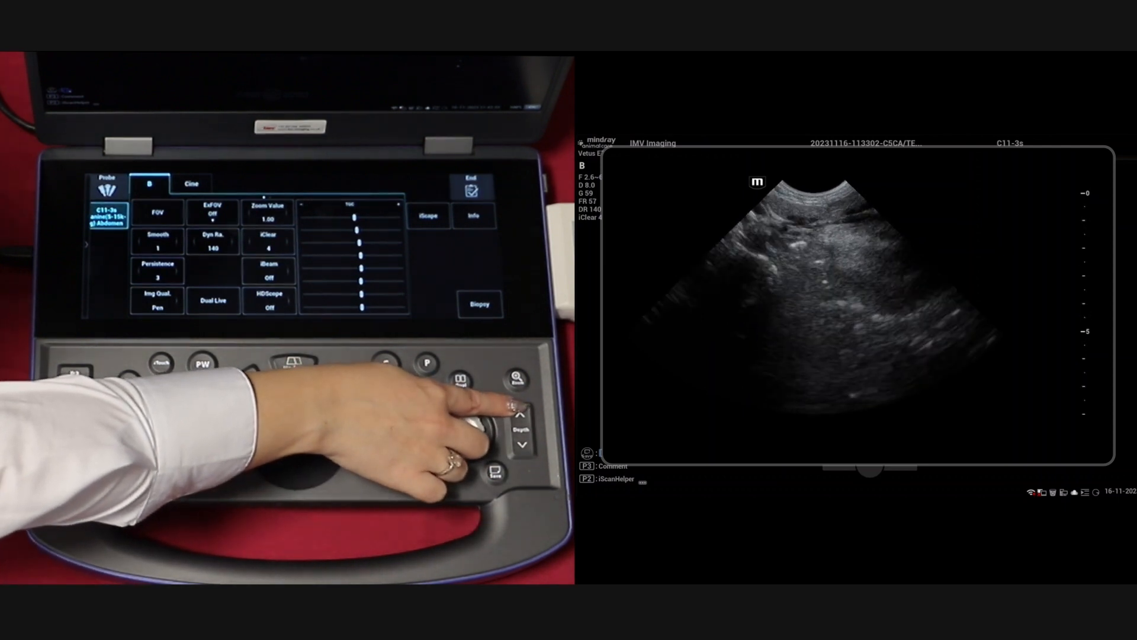
left_click(521, 416)
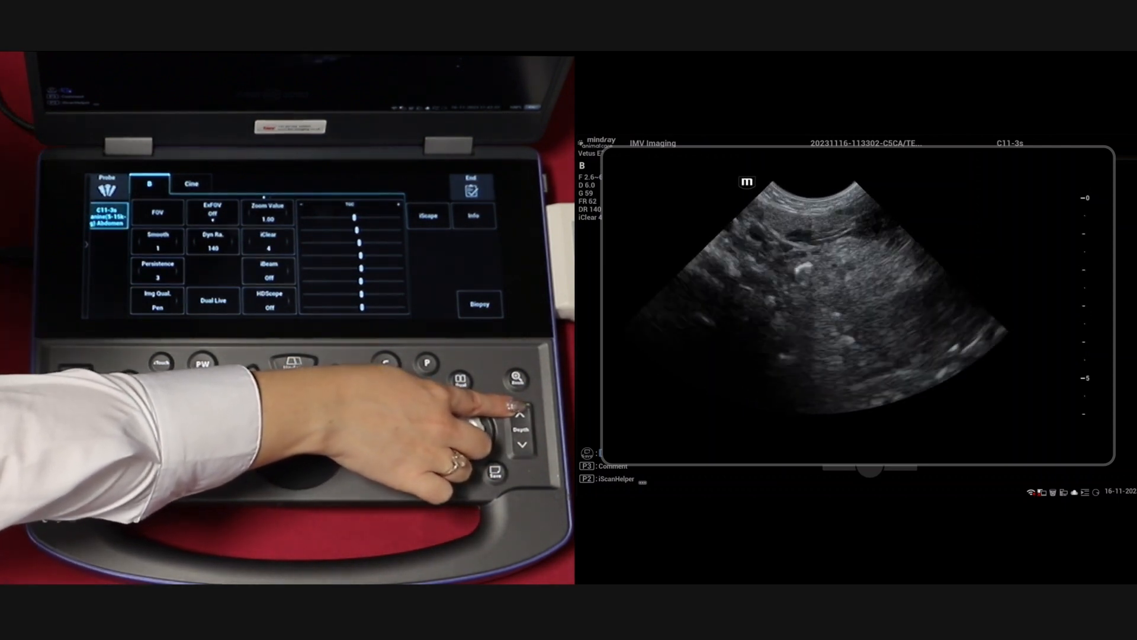
left_click(522, 445)
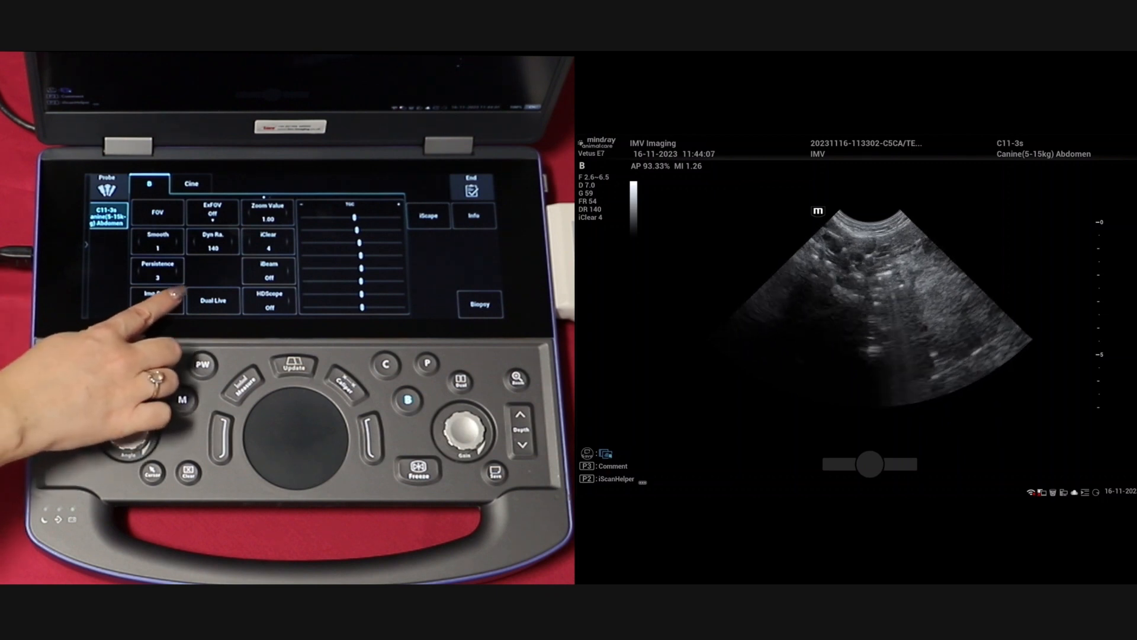
- Cycle Img Qual. to the higher 4.7–12.8 MHz frequency range
left_click(157, 298)
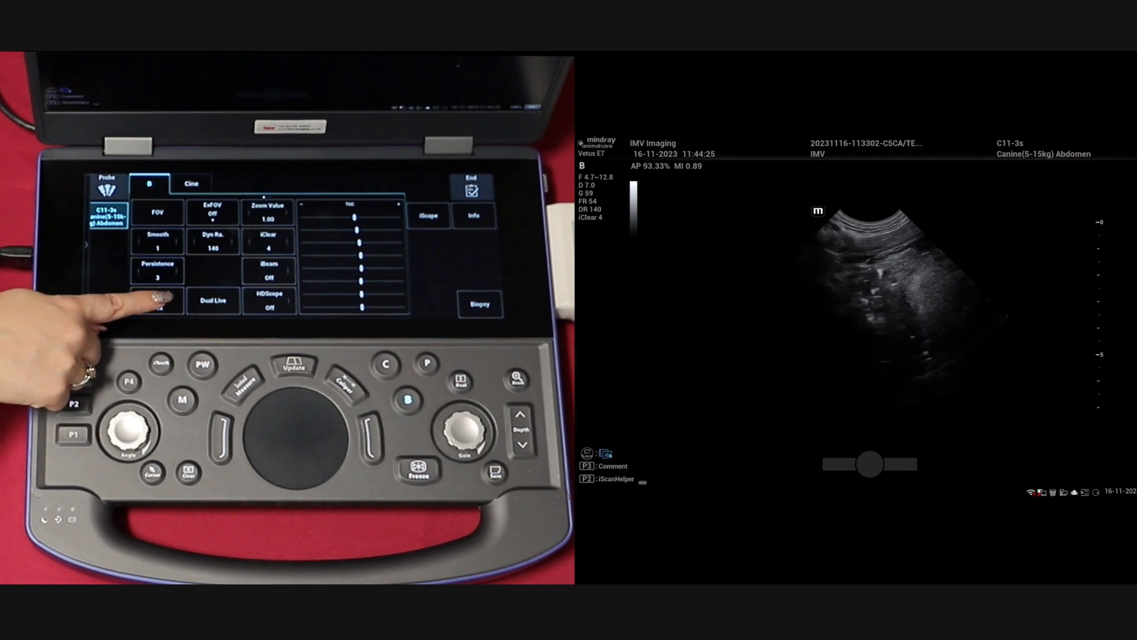
- Switch Img Qual. to HPen harmonic penetration at 6.0 MHz
left_click(157, 300)
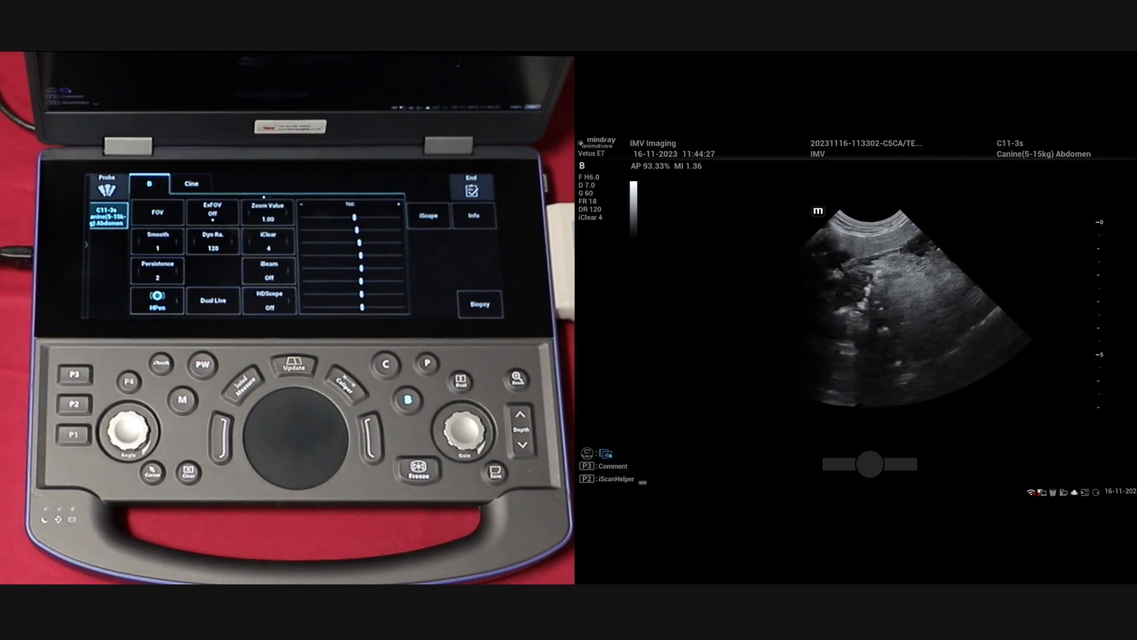